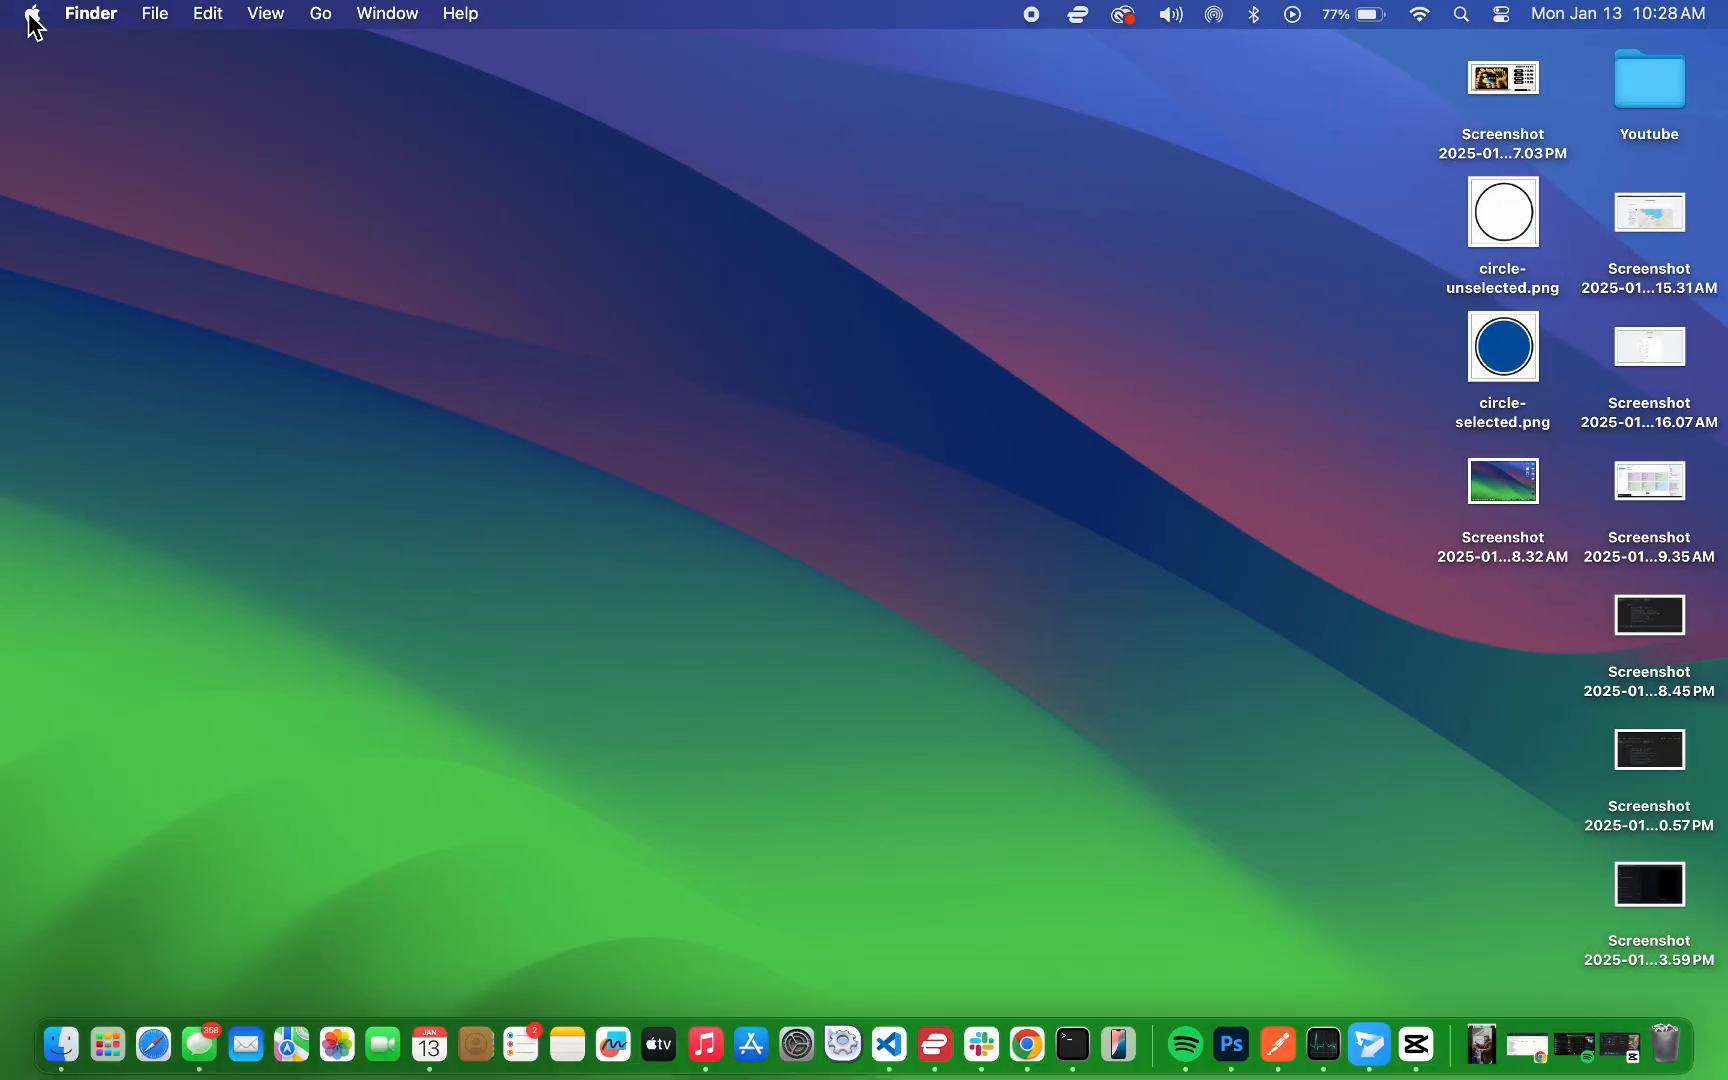
{"action": "mouse_move", "coordinate": [28, 44]}
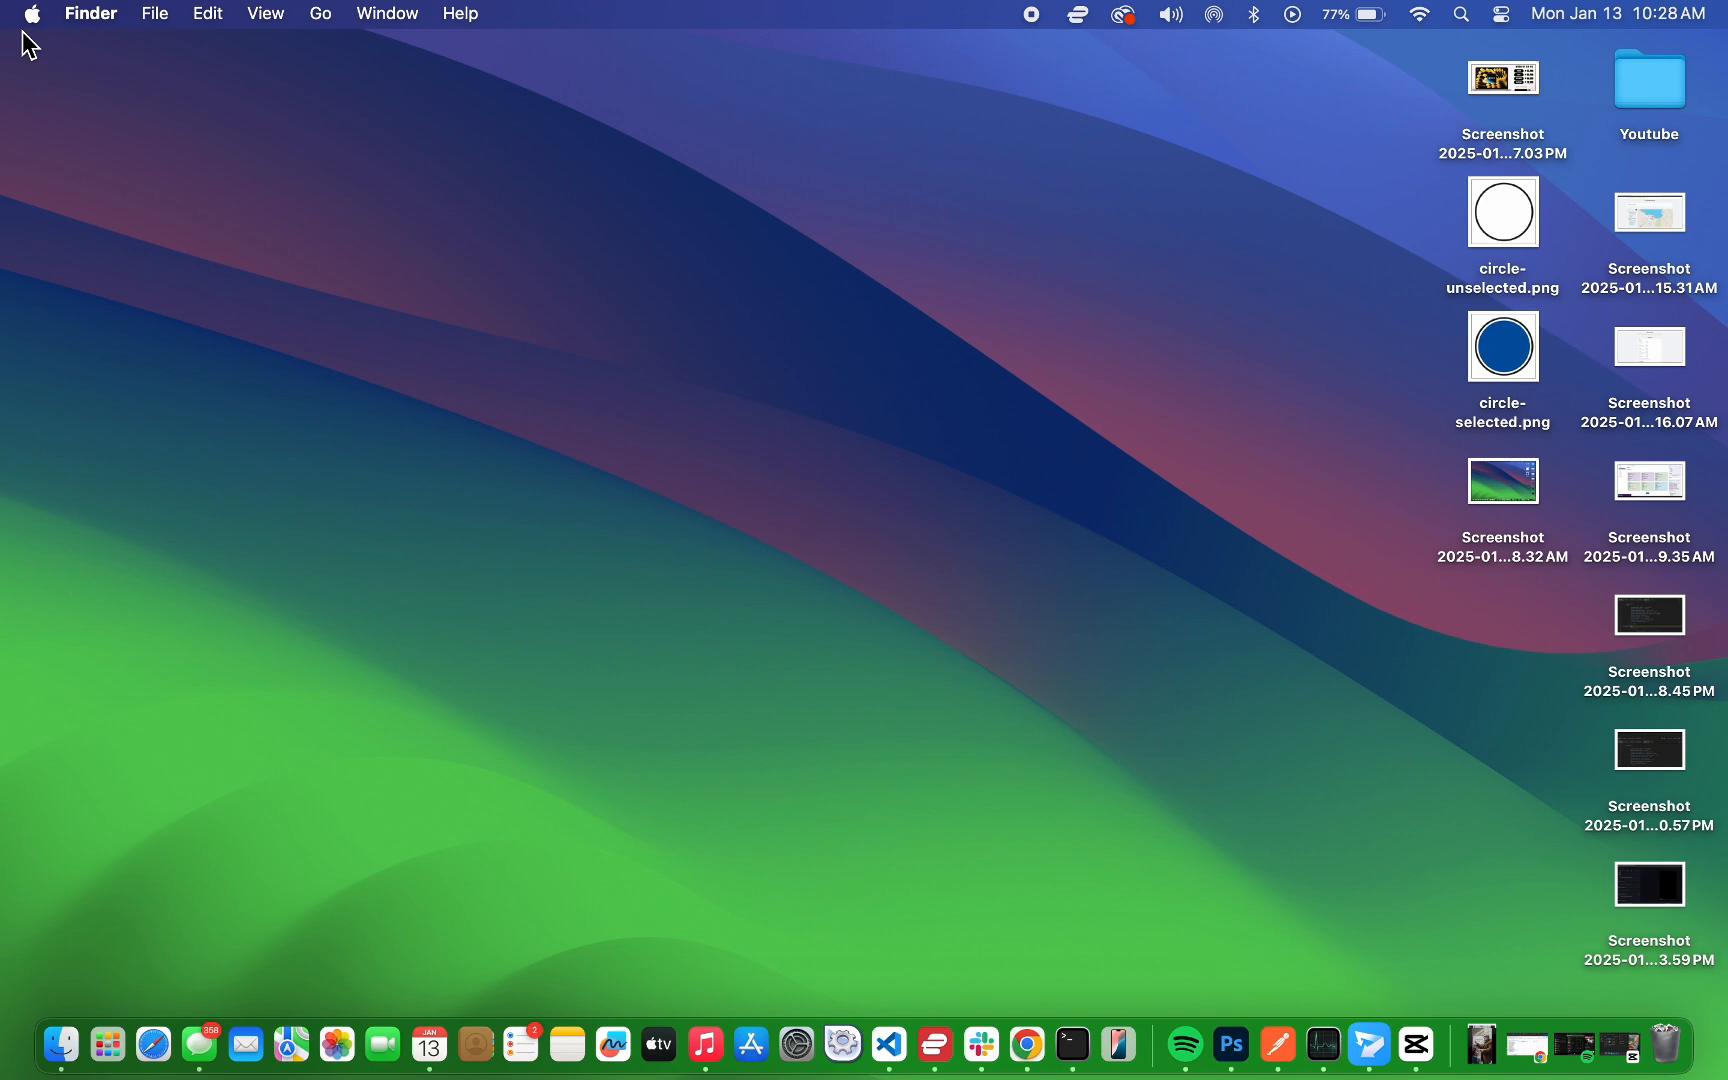
Step: View this Mac's hardware and macOS details from the Apple menu, then dismiss them
{"action": "left_click", "coordinate": [32, 14]}
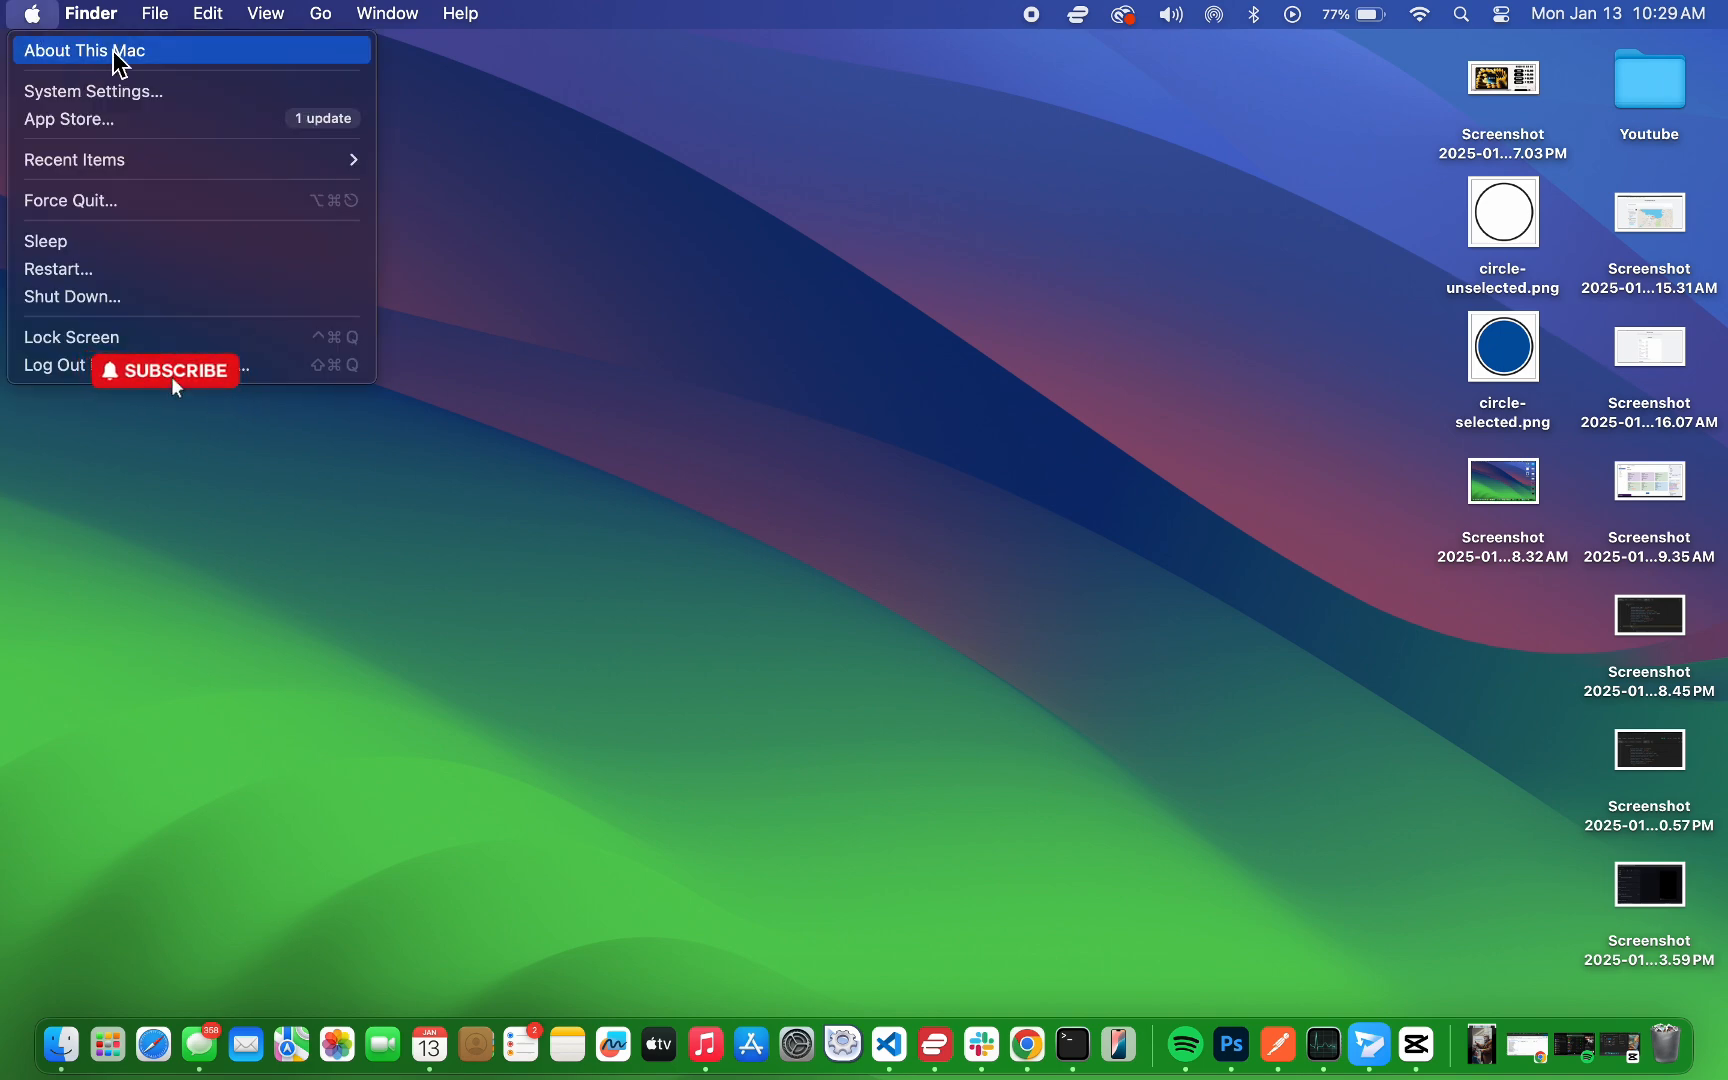
{"action": "left_click", "coordinate": [86, 50]}
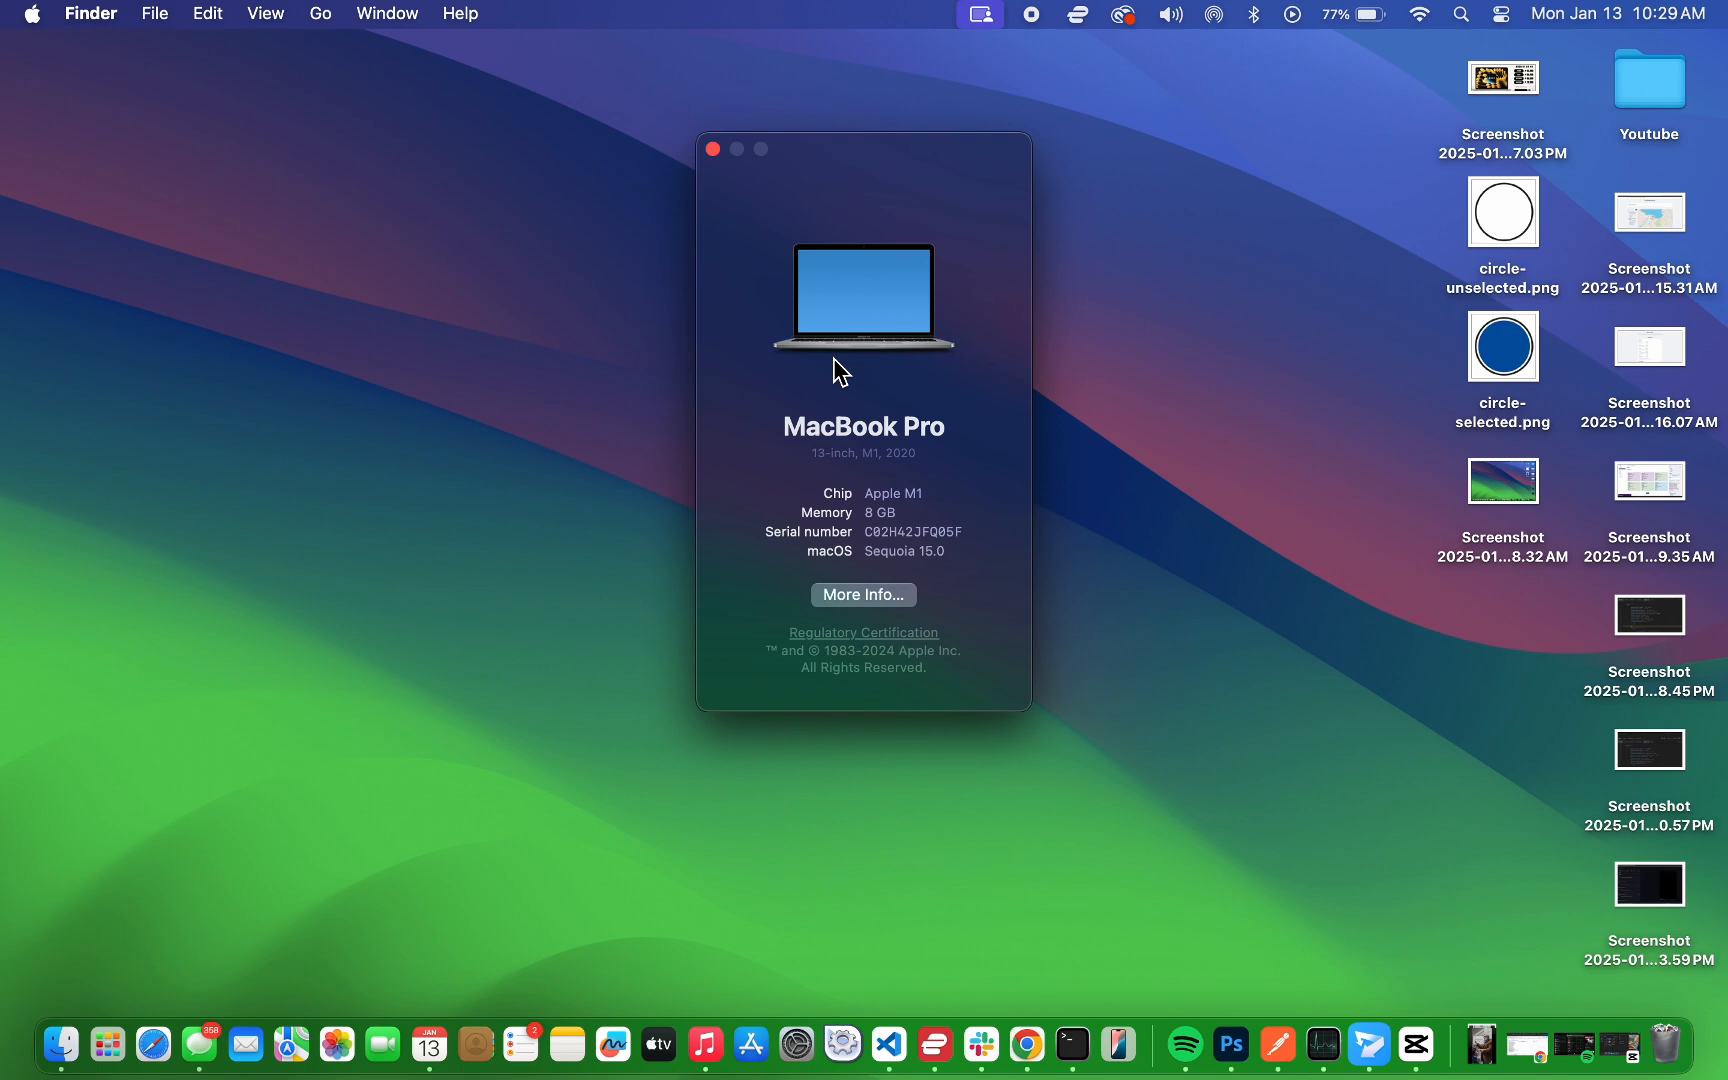
{"action": "mouse_move", "coordinate": [942, 420]}
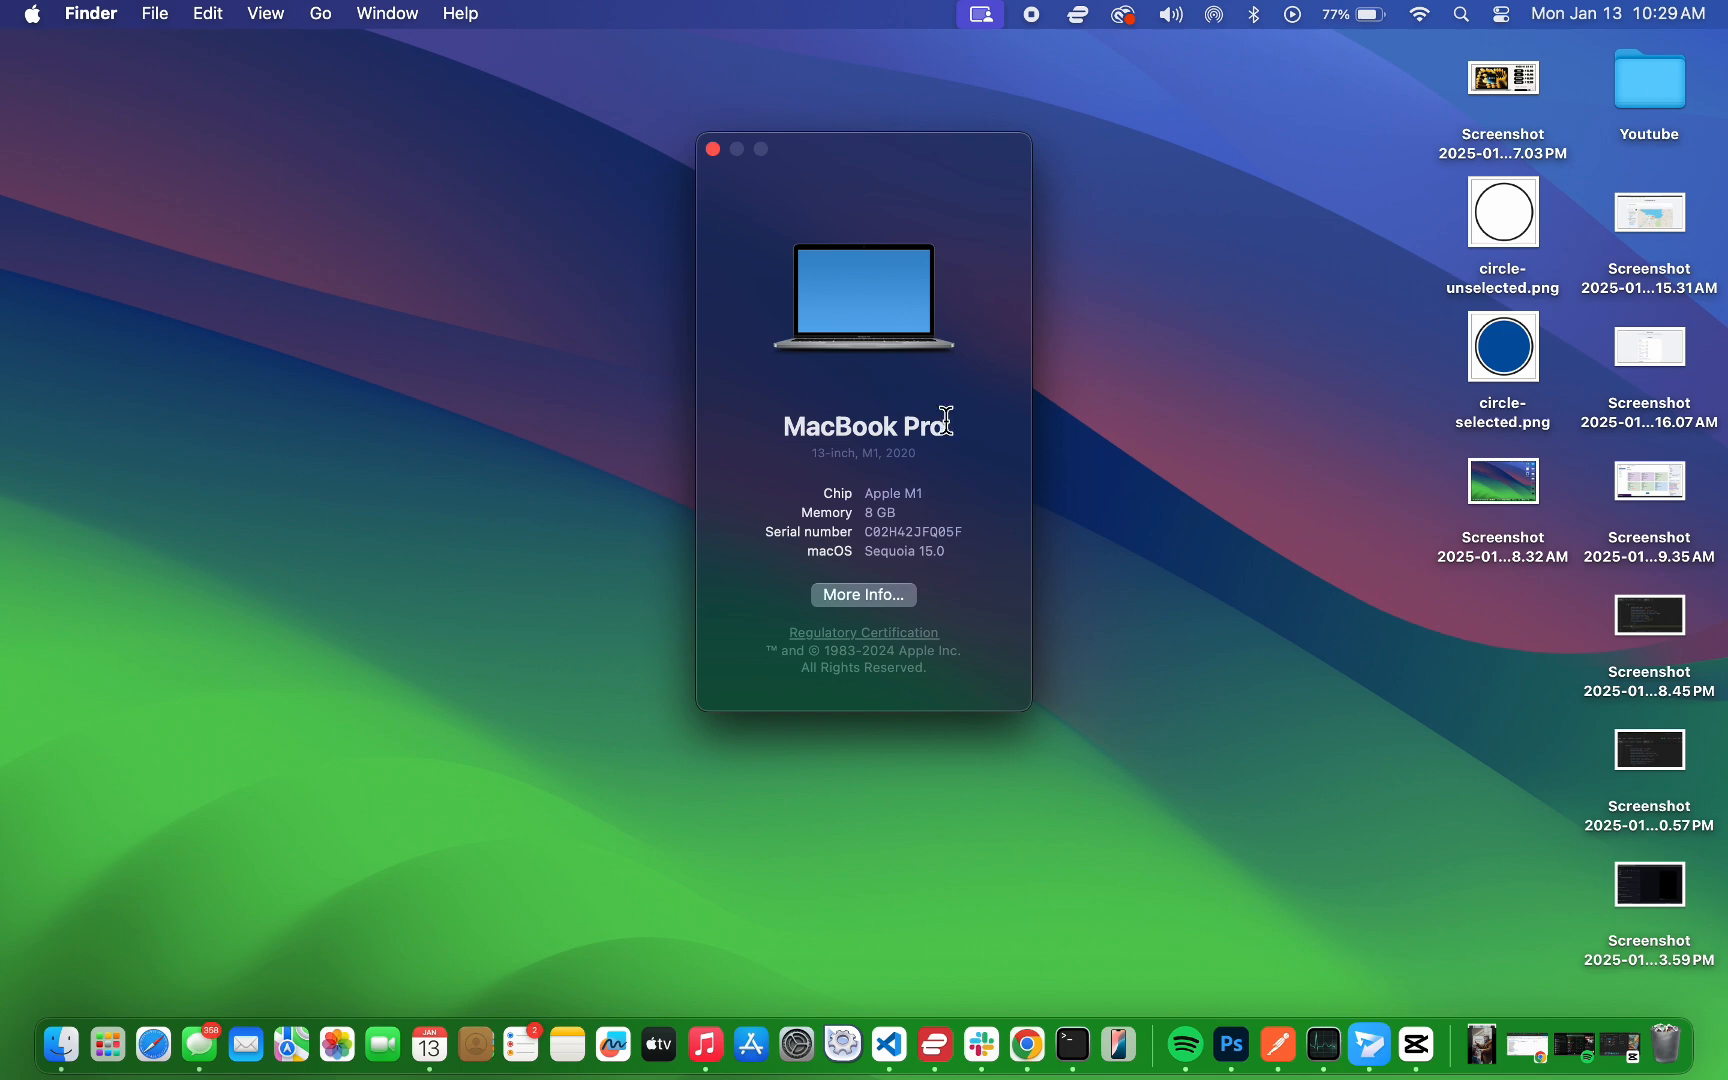
{"action": "mouse_move", "coordinate": [1010, 574]}
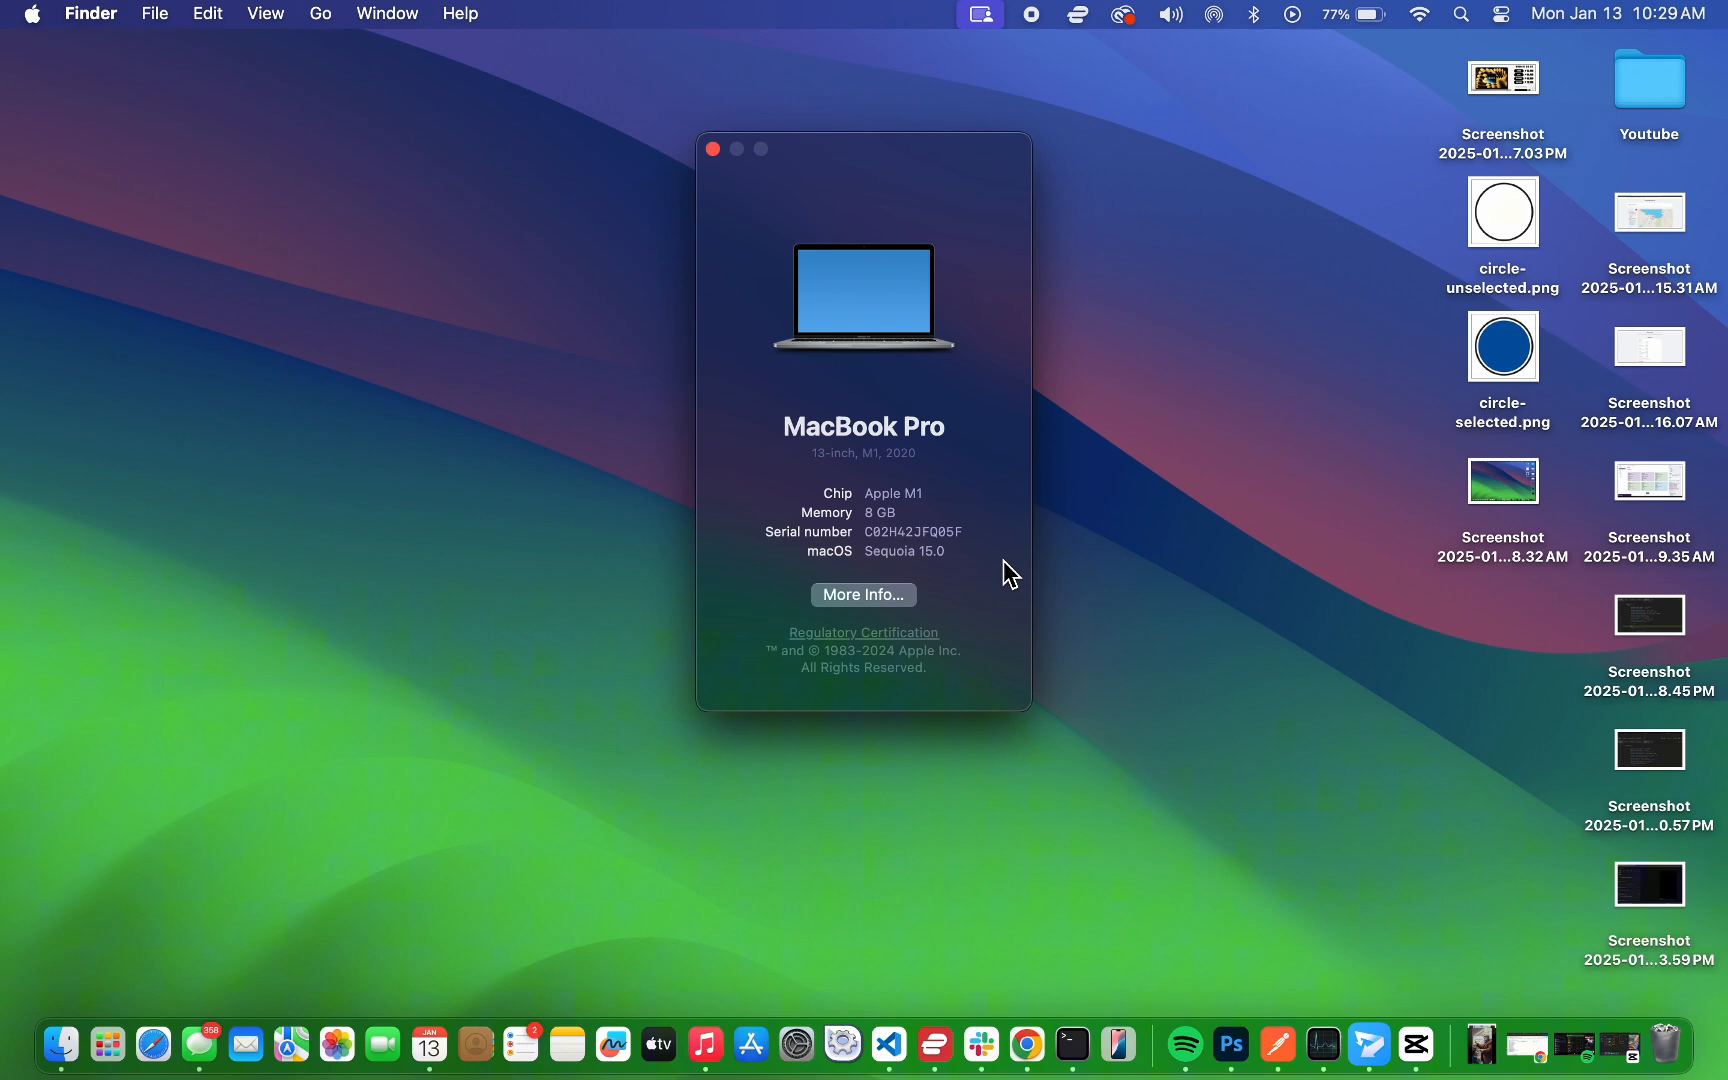
{"action": "mouse_move", "coordinate": [976, 622]}
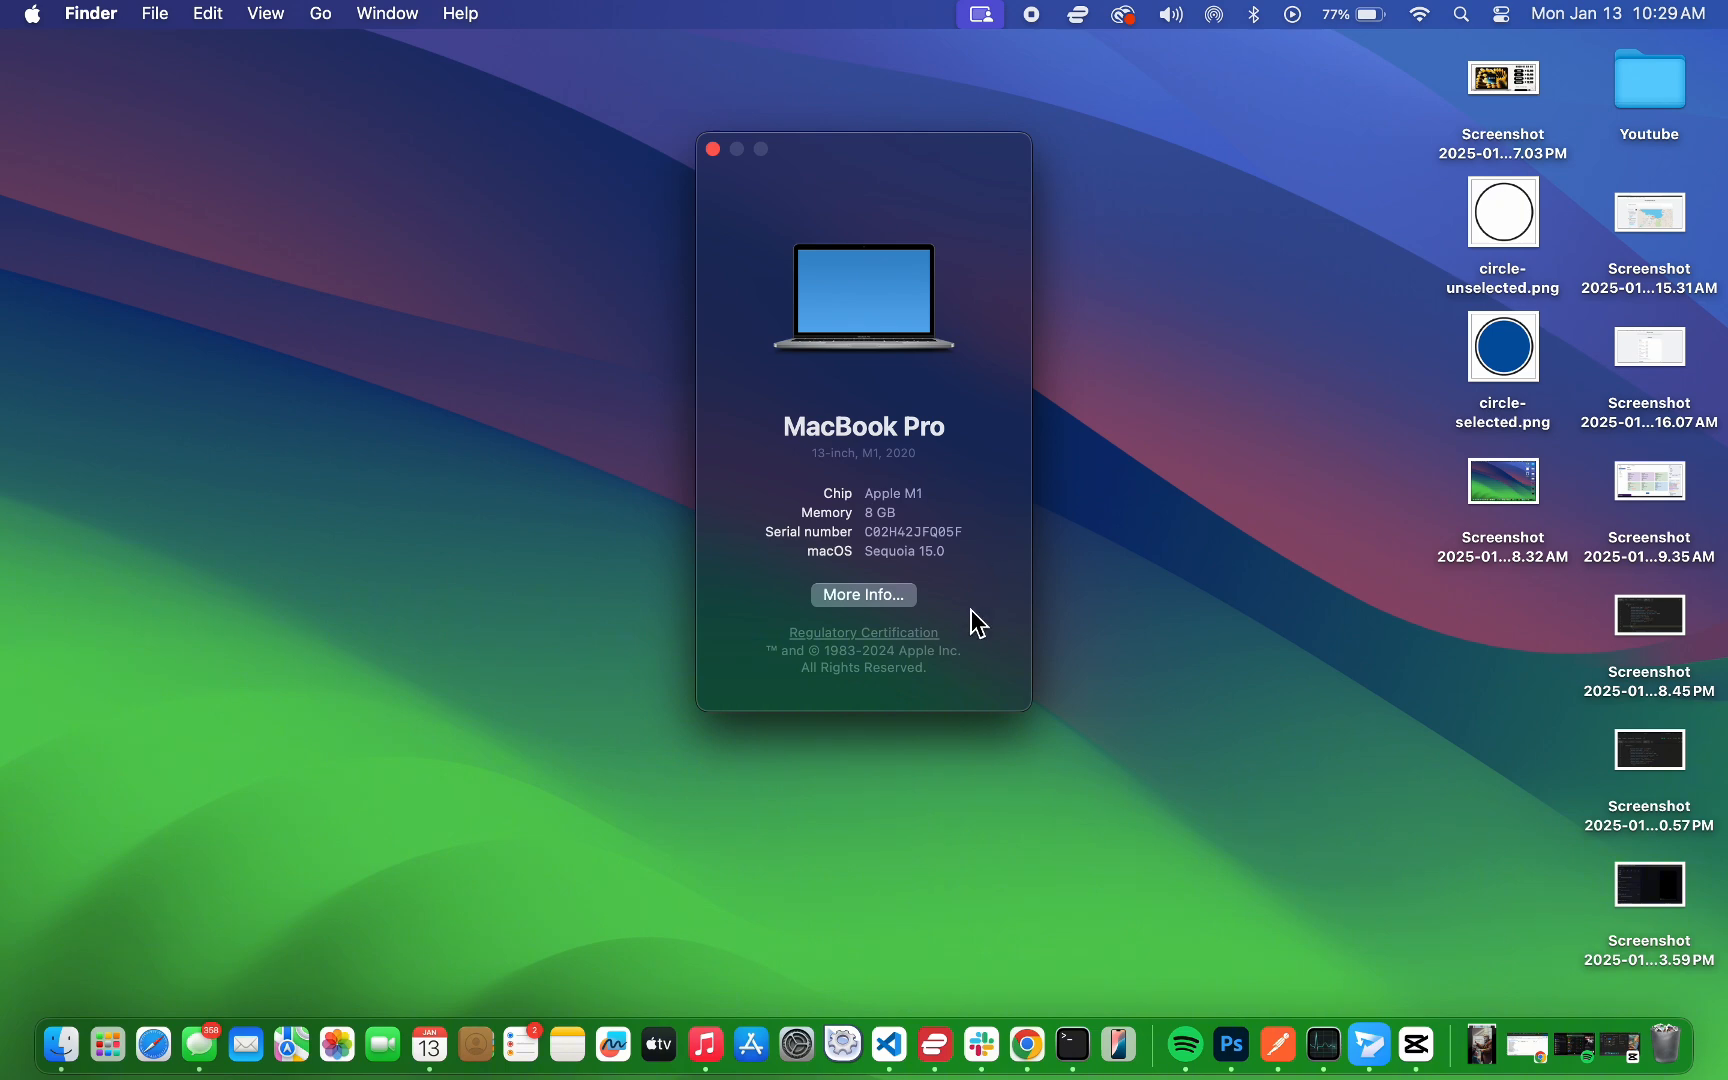
{"action": "left_click", "coordinate": [710, 148]}
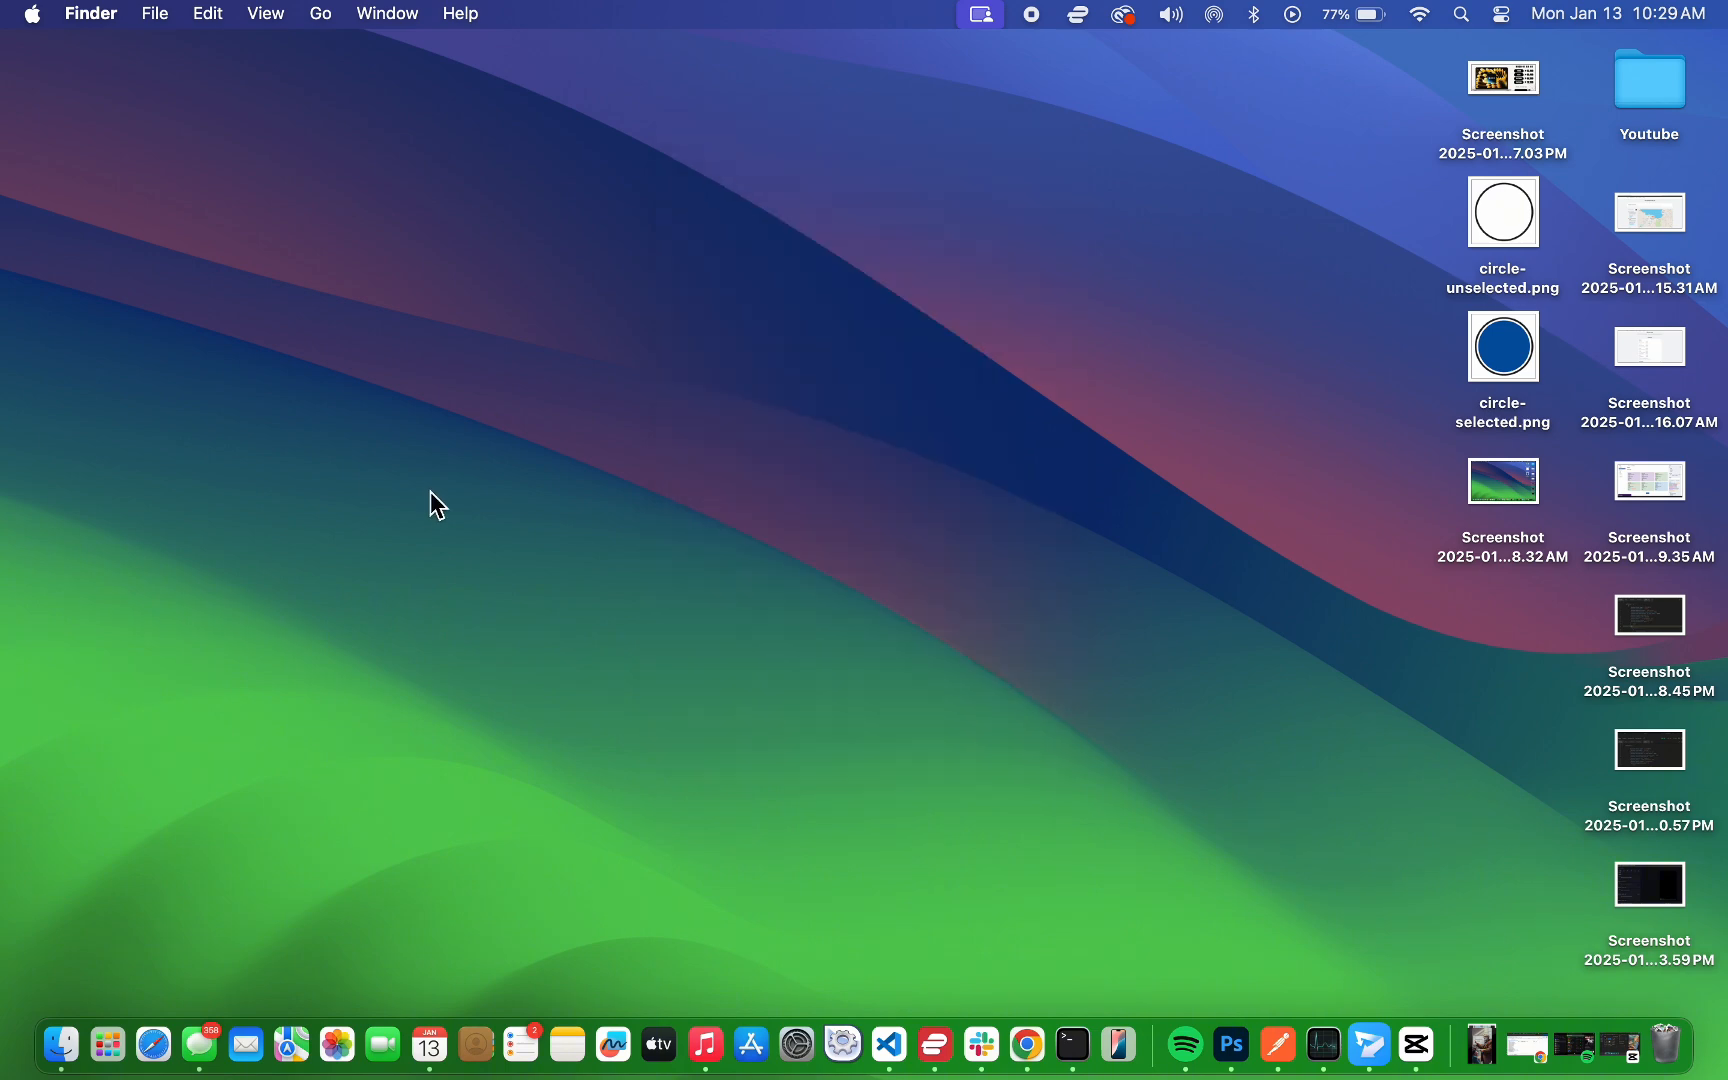
Step: Start removing Adobe Lightroom from the Launchpad app grid via its delete badge
{"action": "left_click", "coordinate": [106, 1042]}
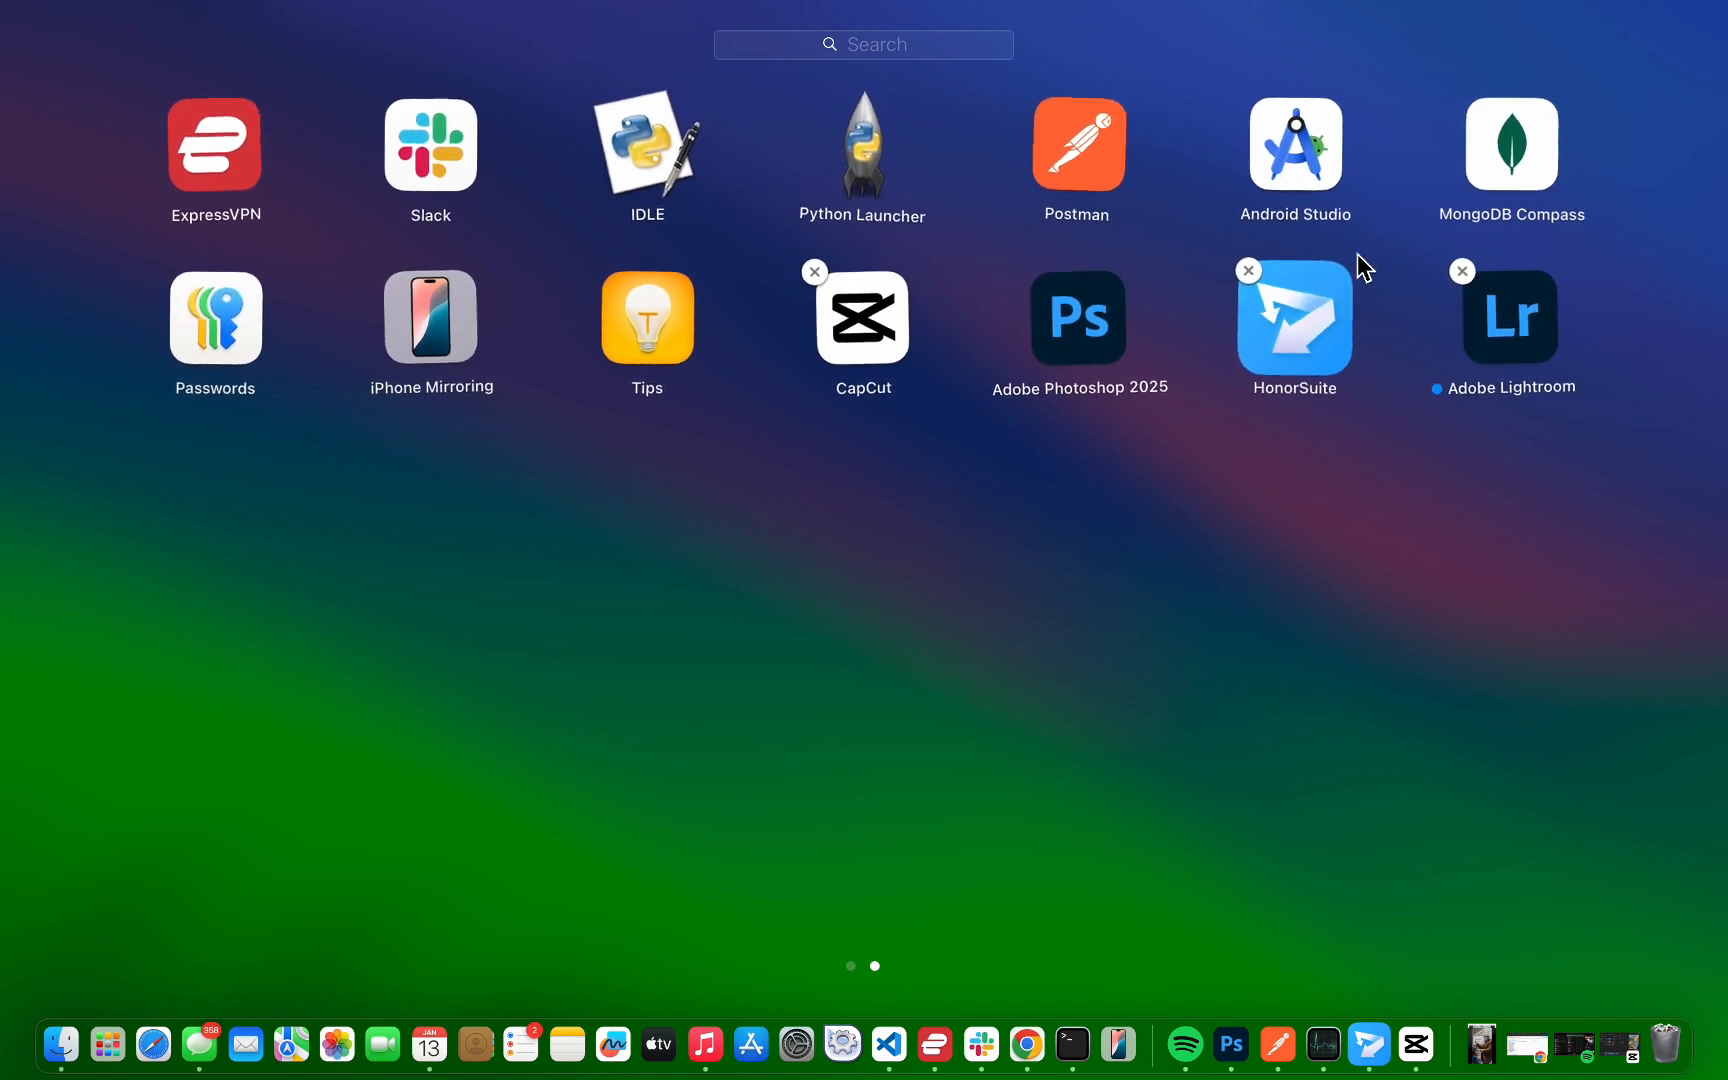
{"action": "mouse_move", "coordinate": [1472, 284]}
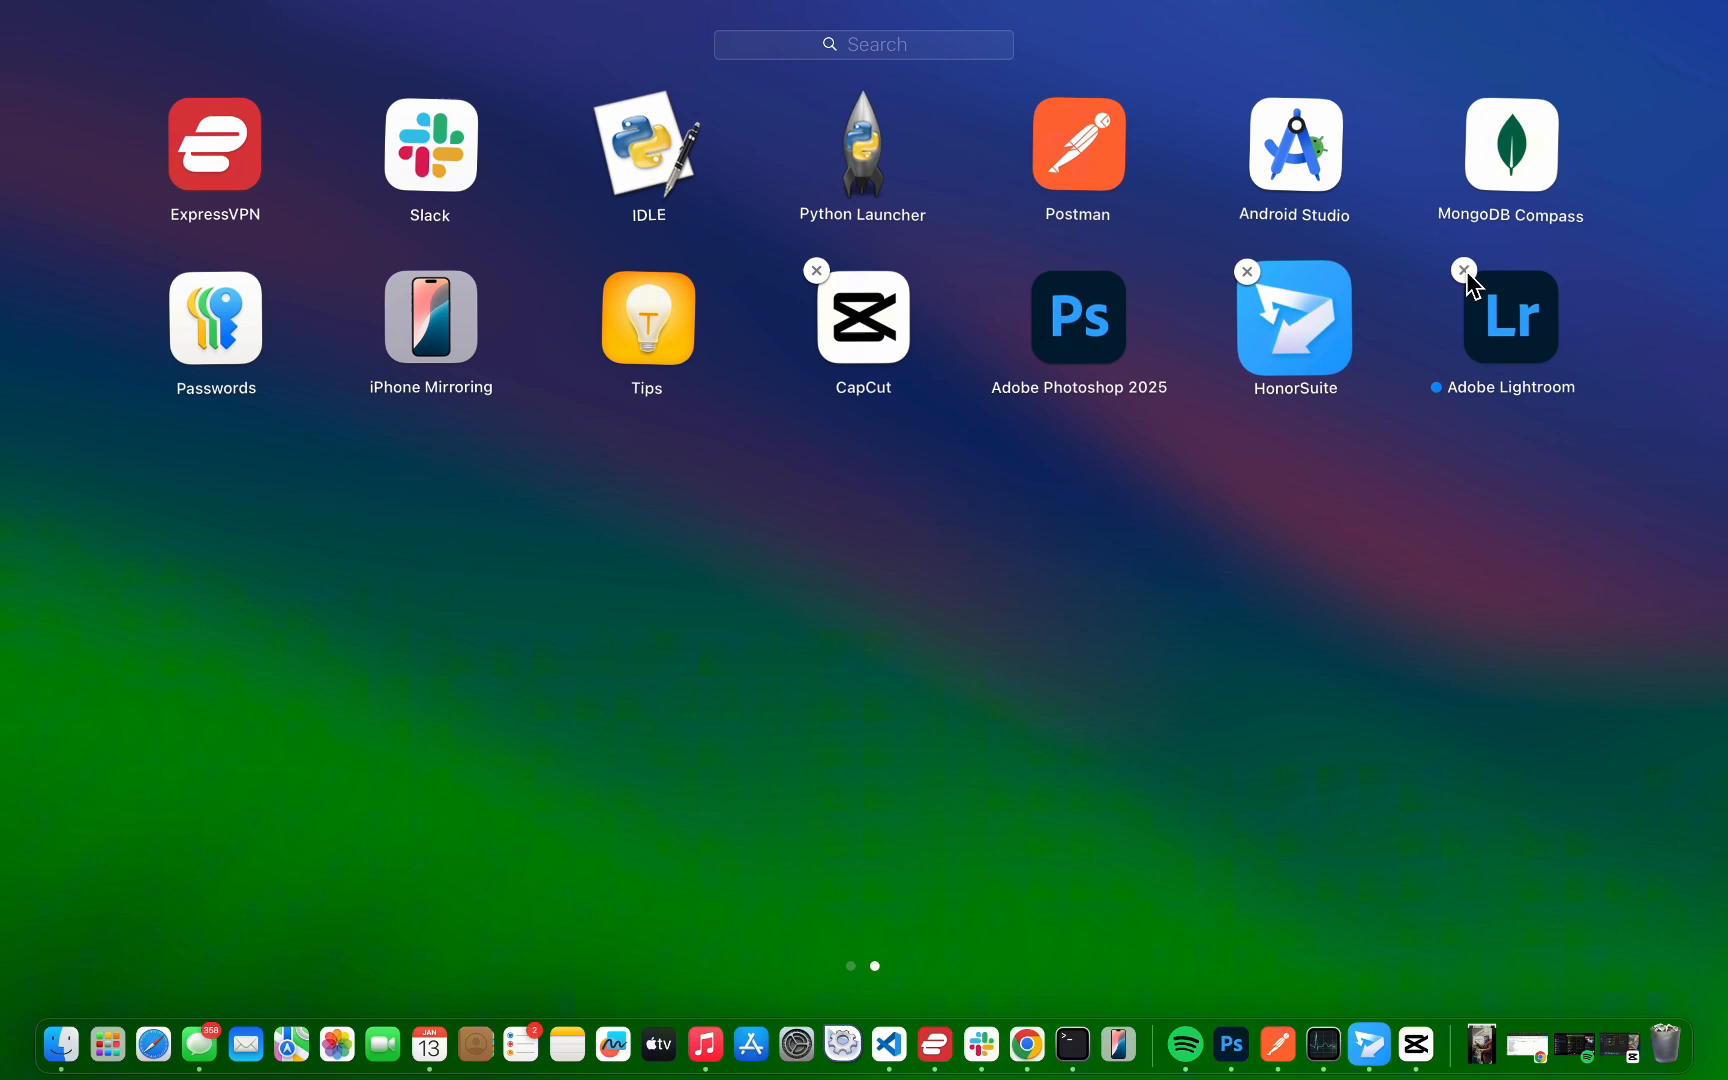
{"action": "left_click", "coordinate": [1464, 270]}
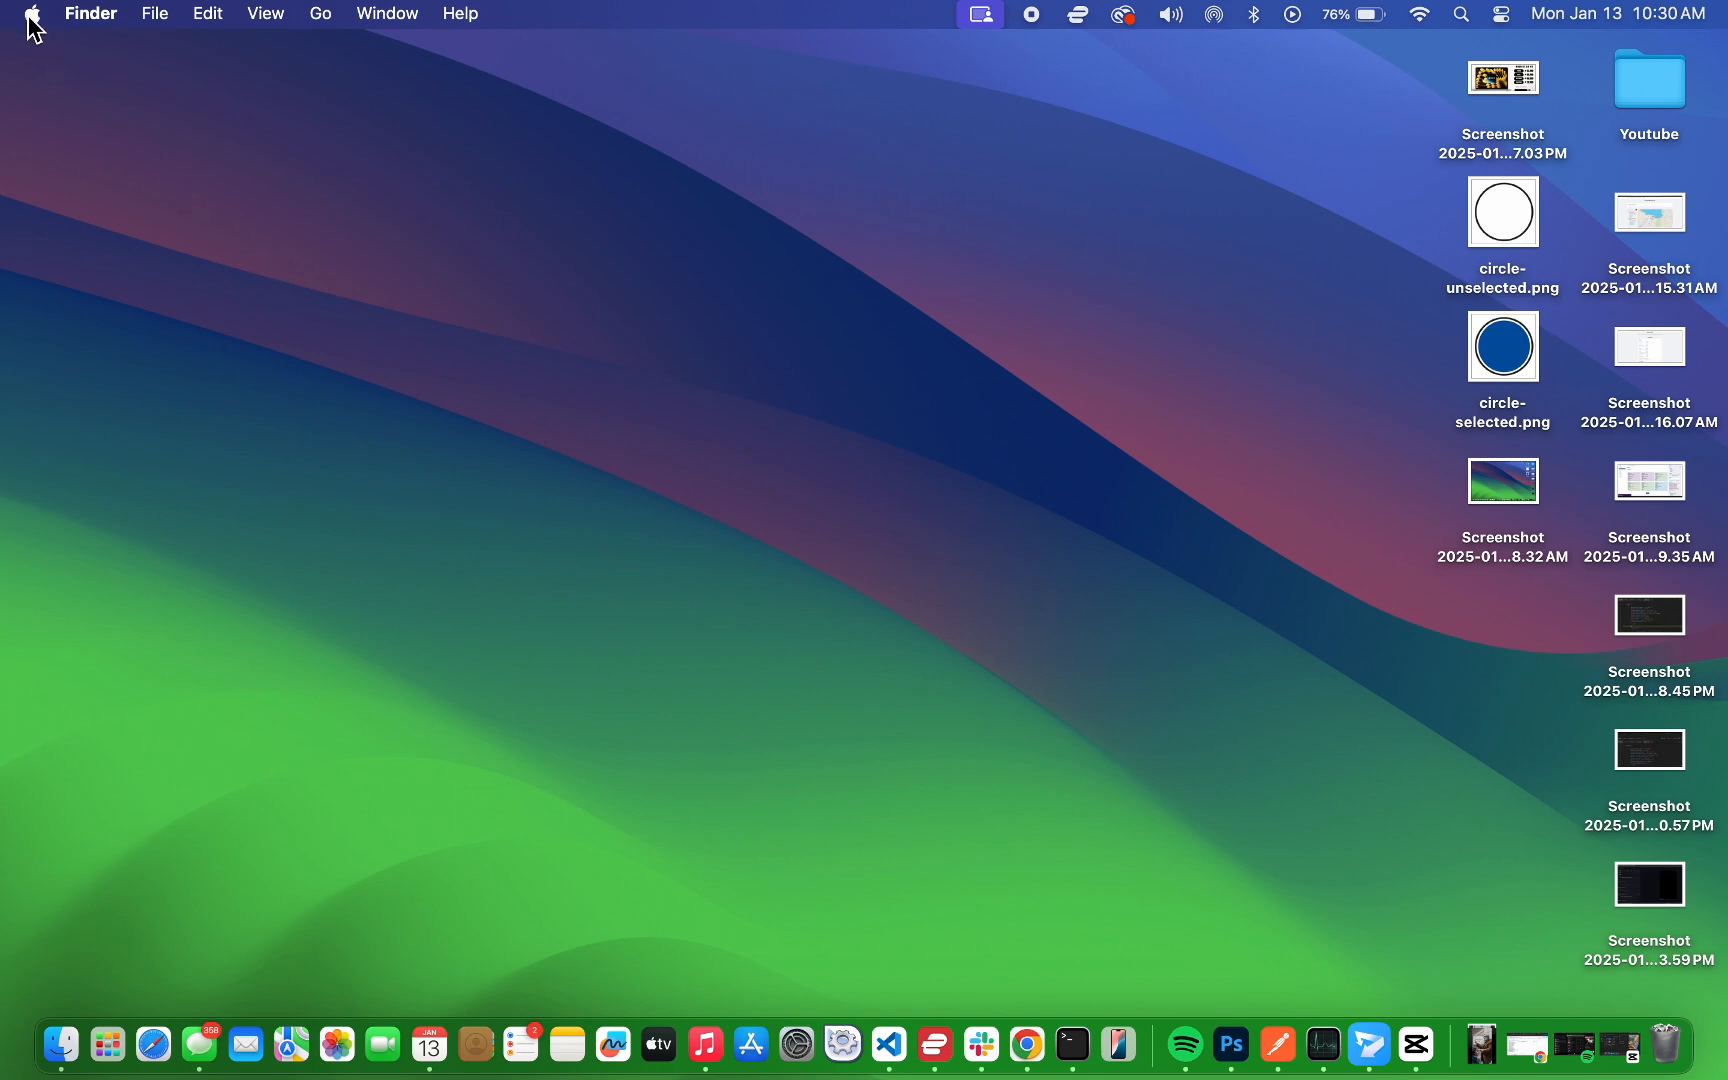
{"action": "mouse_move", "coordinate": [796, 1042]}
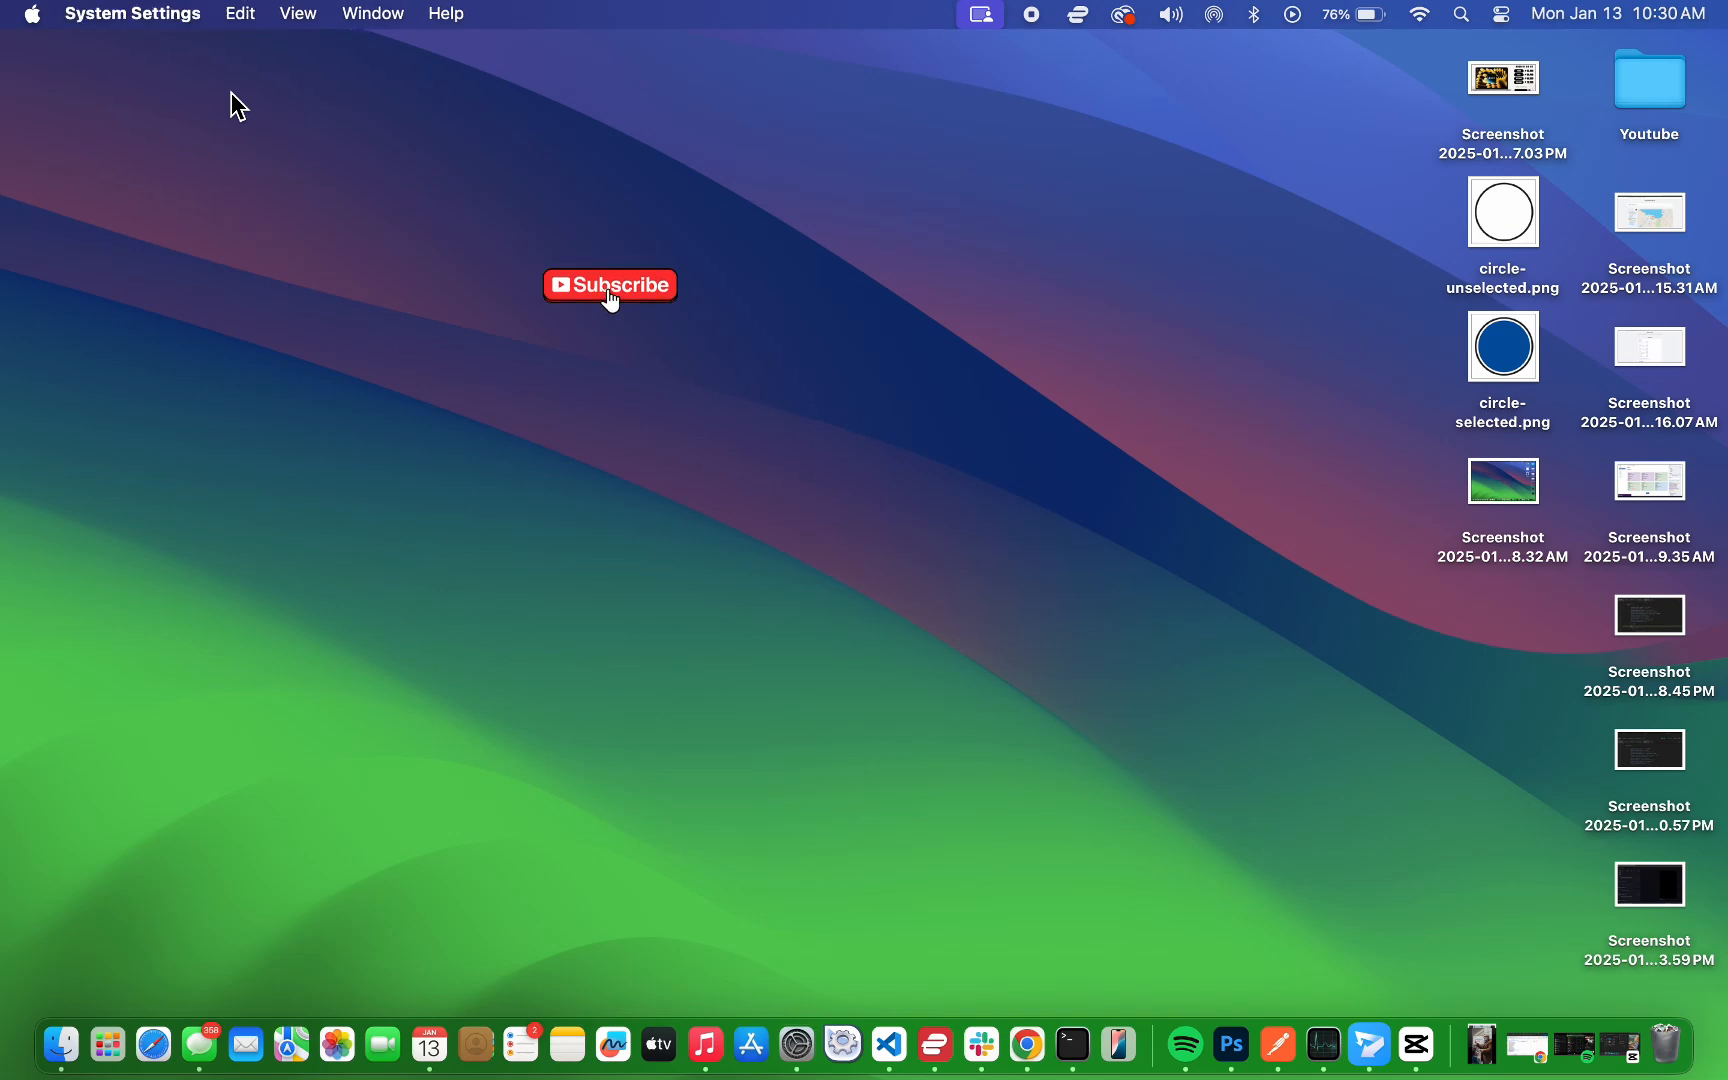
Step: Show the Storage overview under General in System Settings
{"action": "left_click", "coordinate": [796, 1042]}
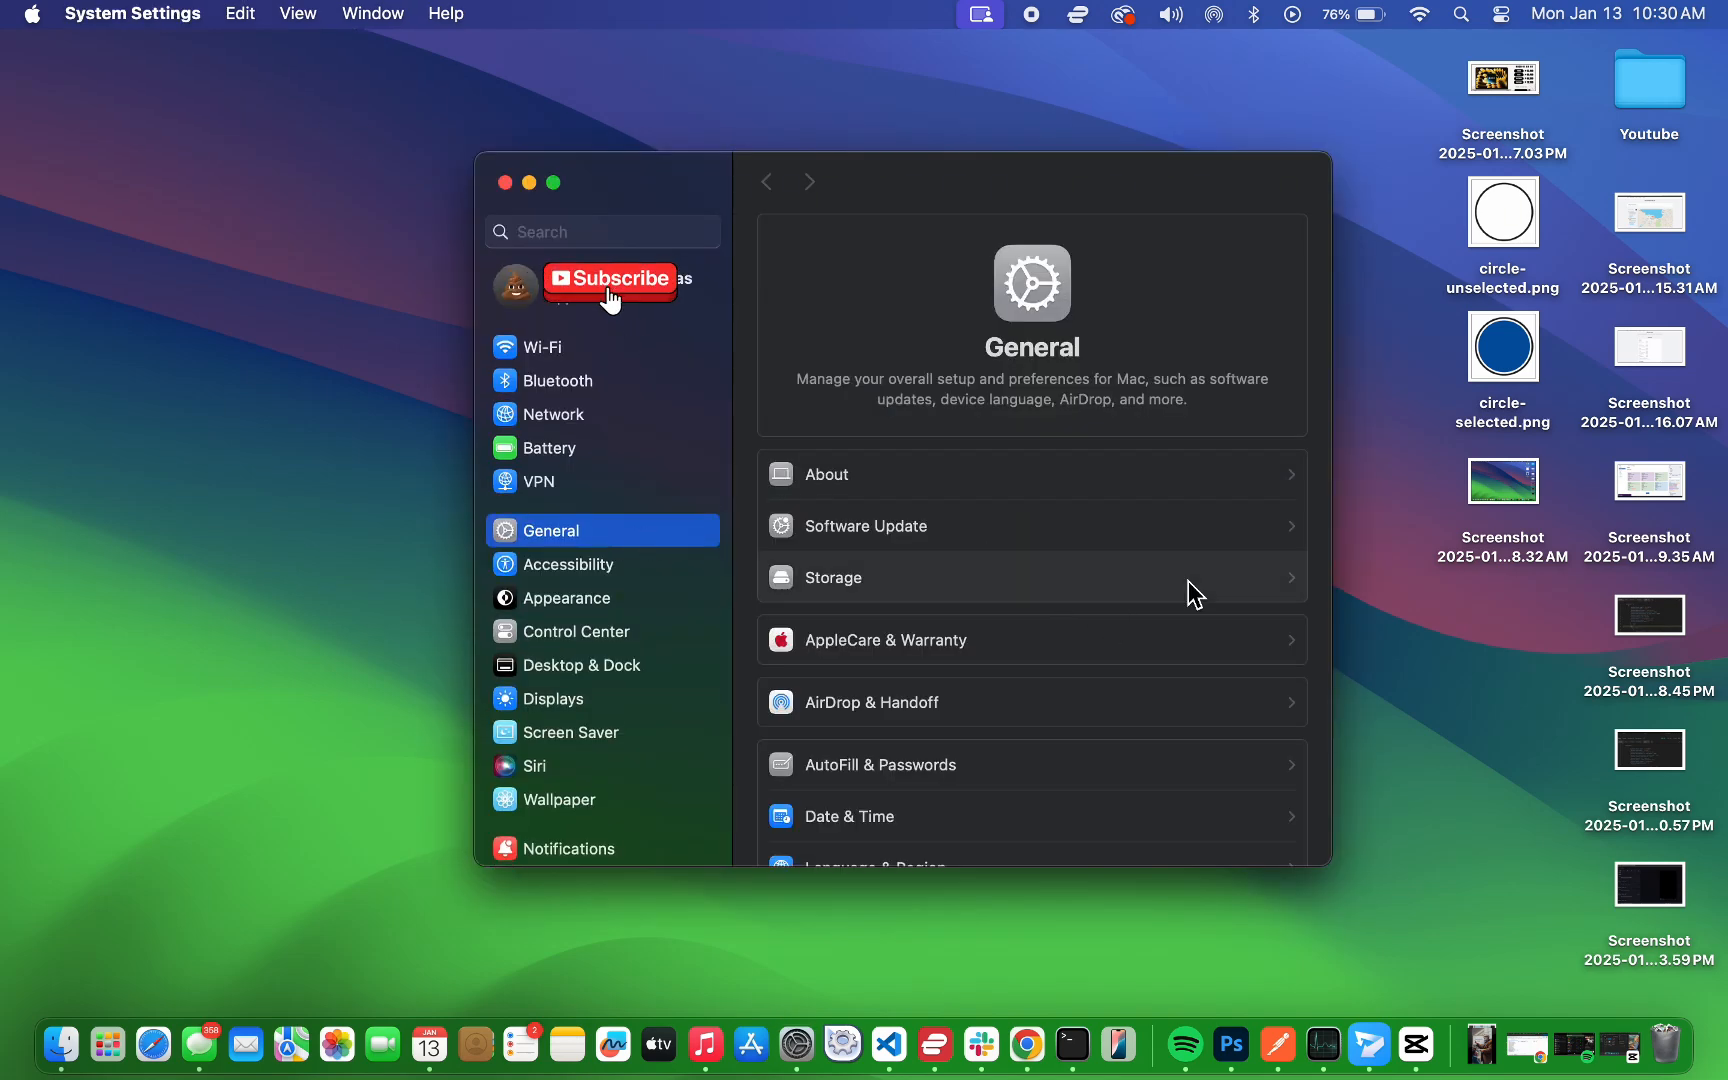
{"action": "left_click", "coordinate": [836, 578]}
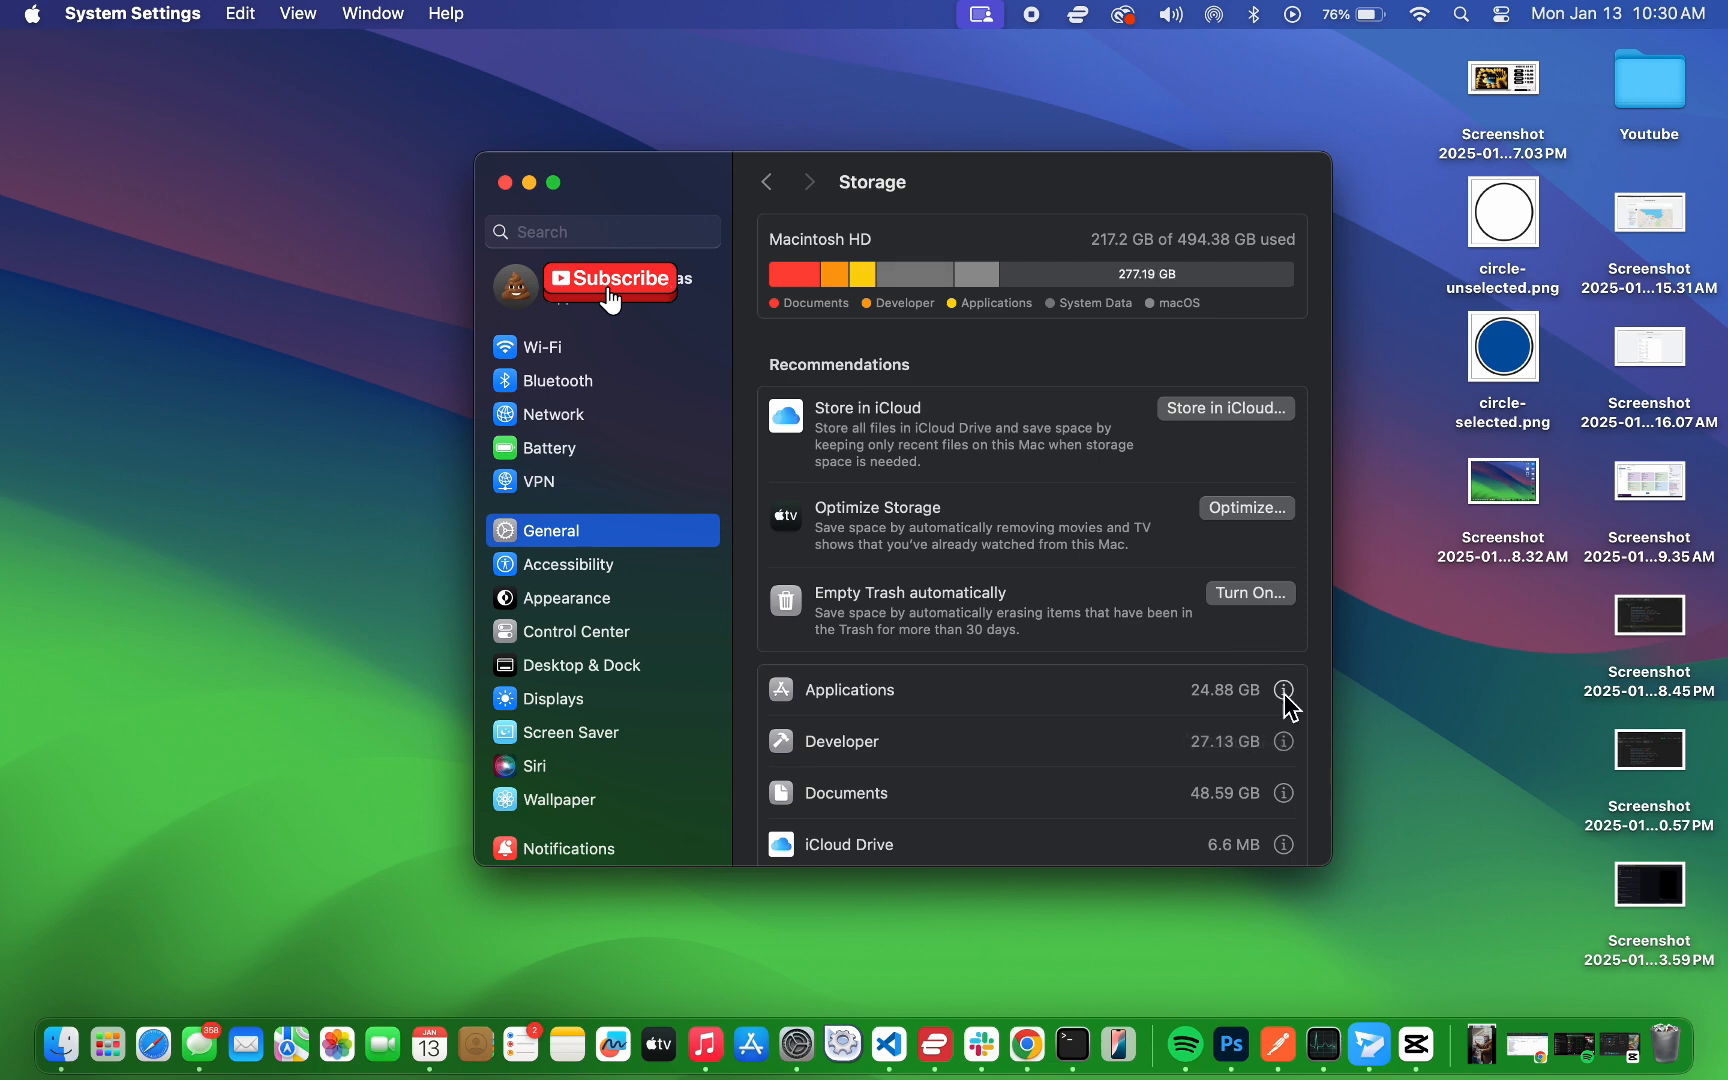
Step: List installed applications by size and request deletion of Slack
{"action": "left_click", "coordinate": [1282, 688]}
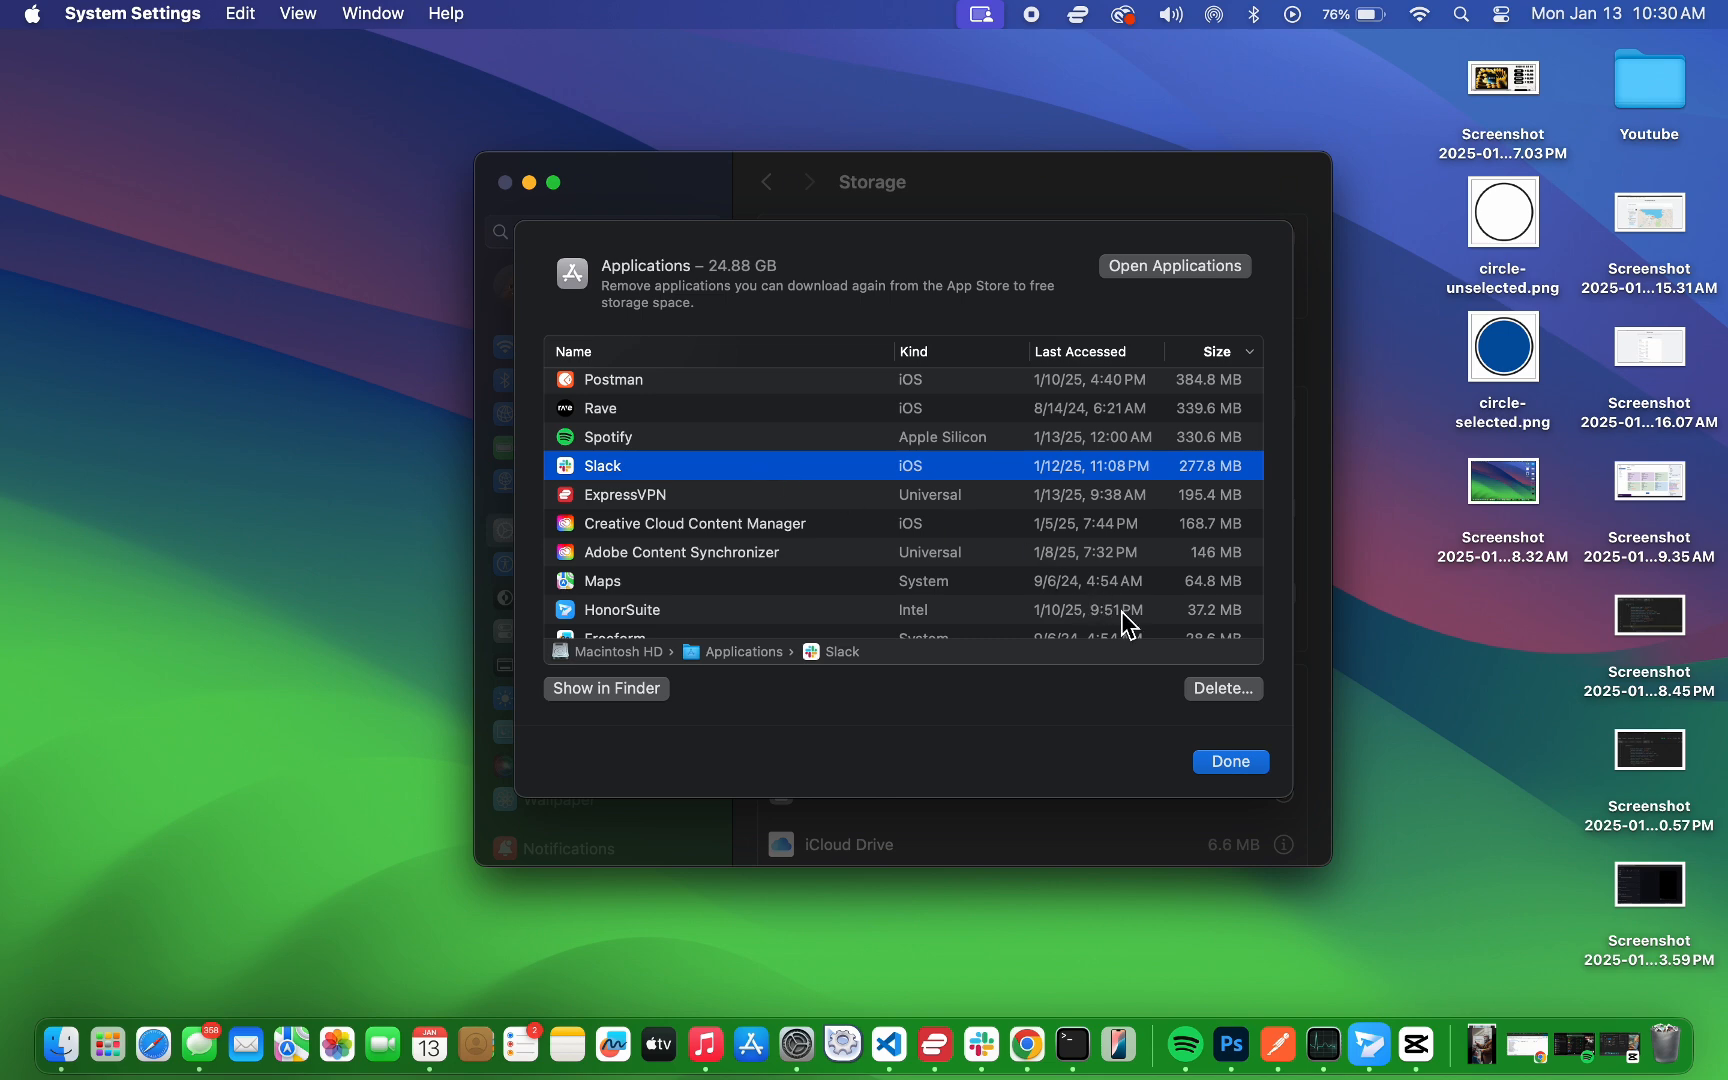
{"action": "left_click", "coordinate": [1222, 688]}
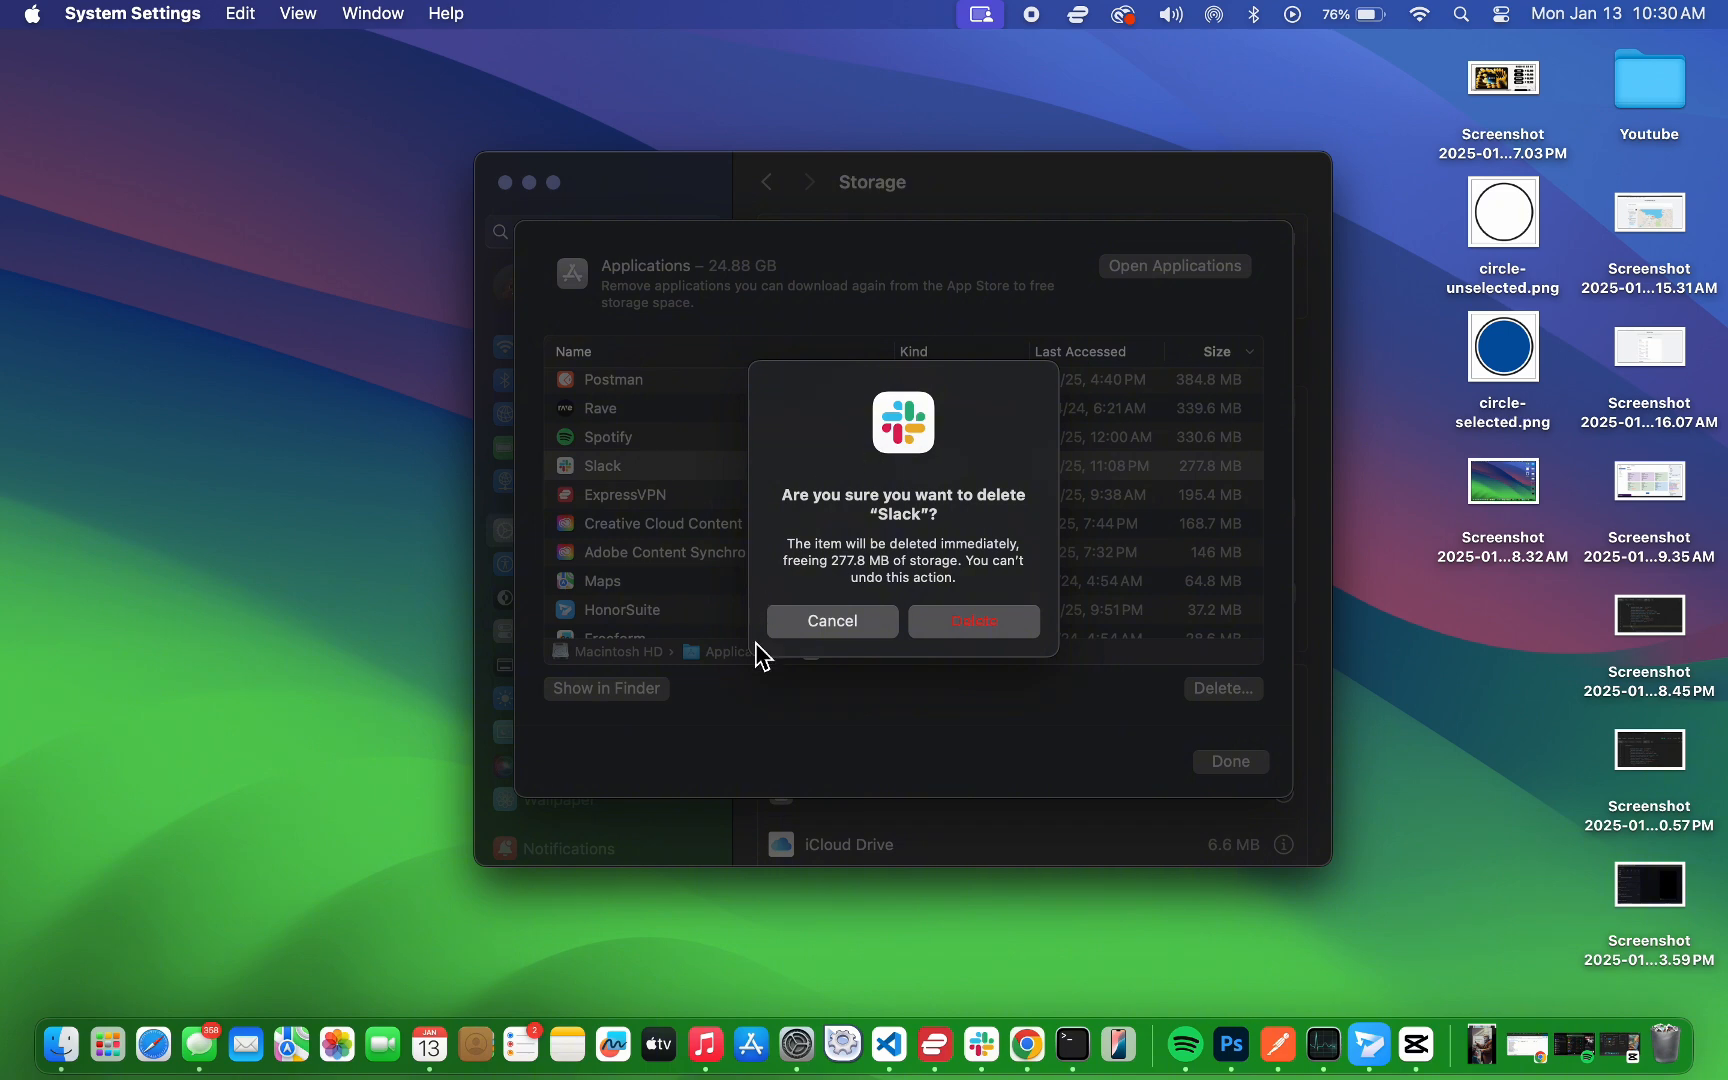
{"action": "mouse_move", "coordinate": [1136, 704]}
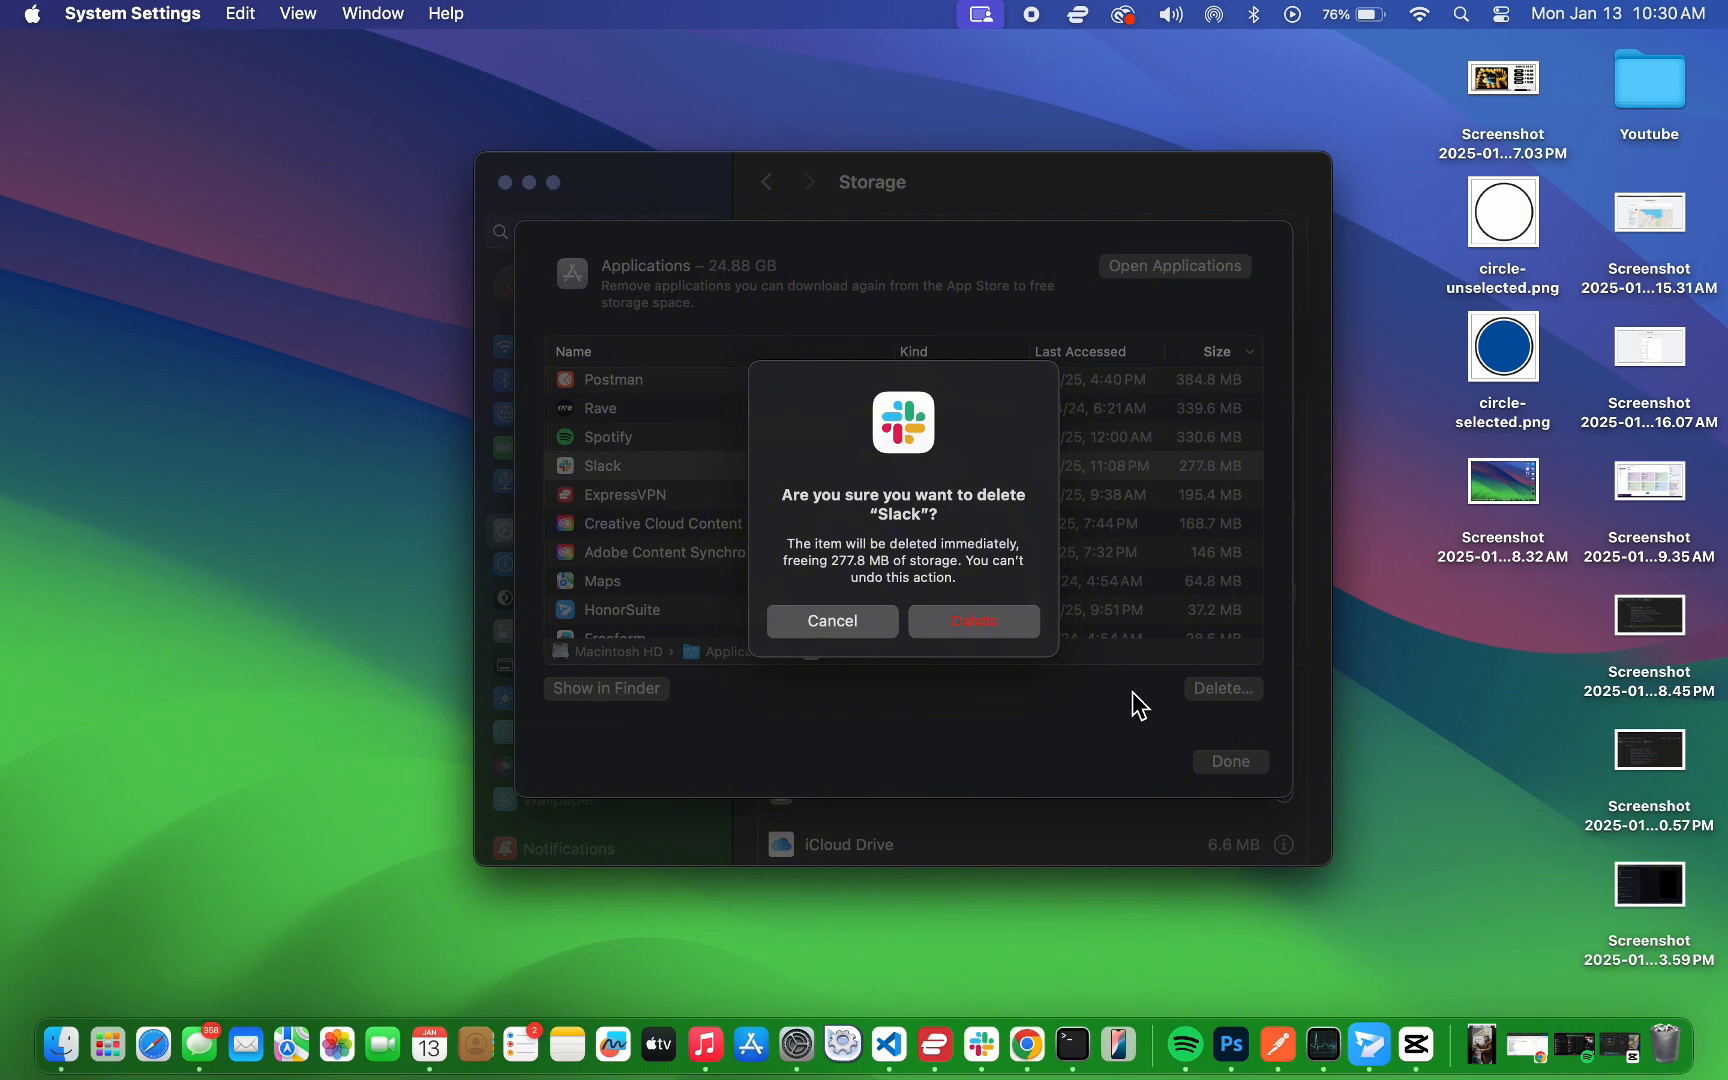